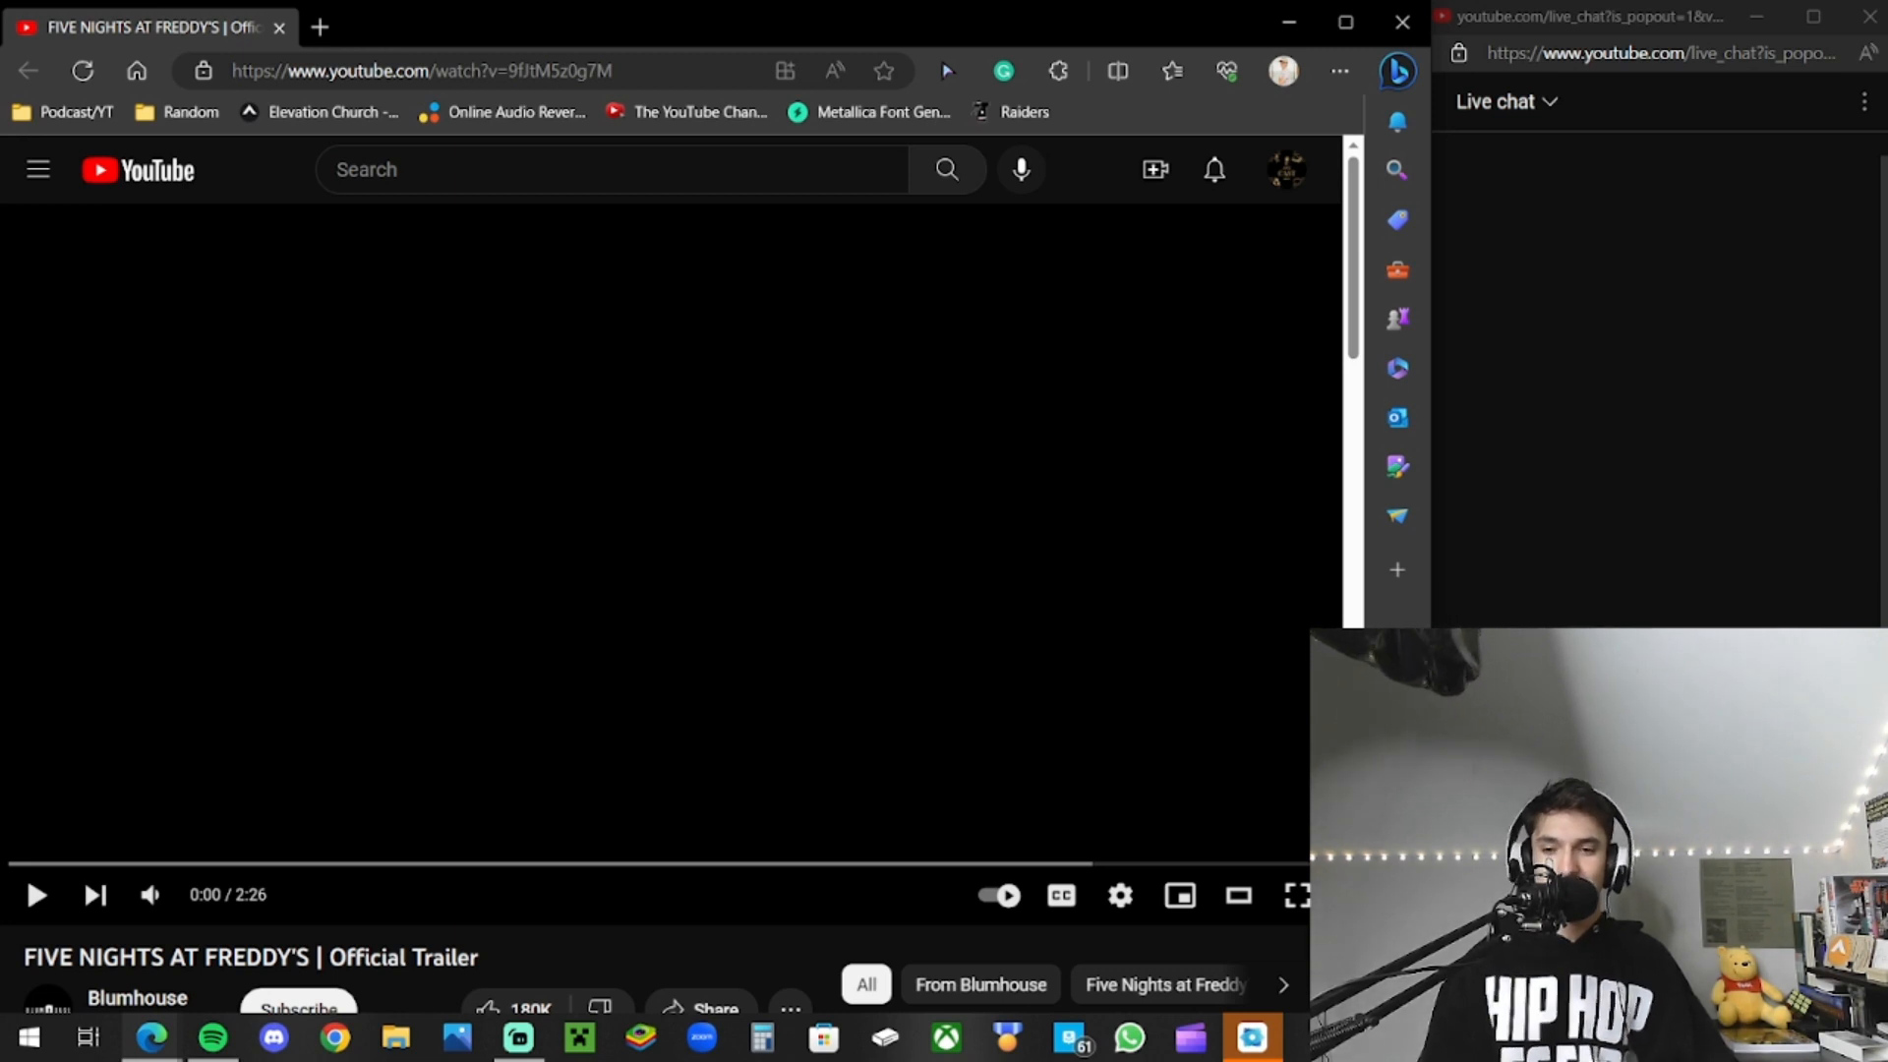
# Step: Start playing the Five Nights at Freddy's official trailer from the beginning
pyautogui.click(36, 895)
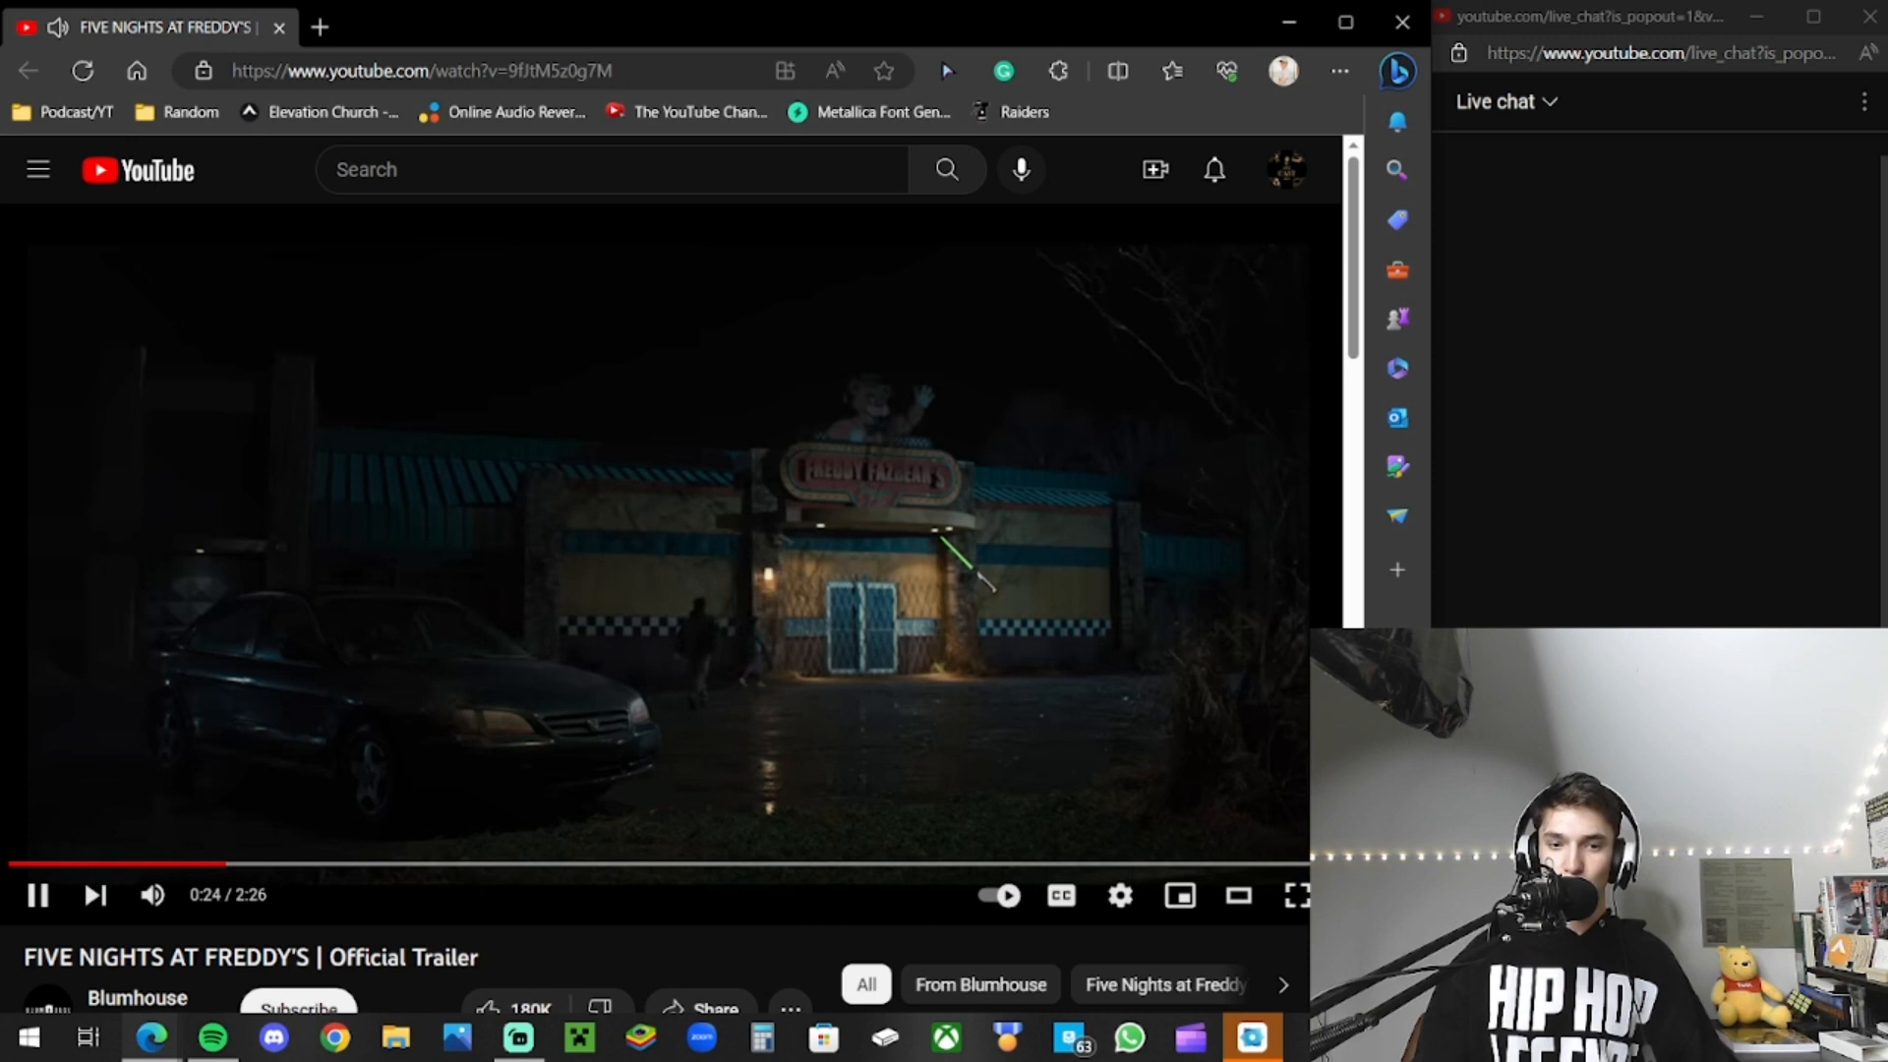
pyautogui.click(37, 895)
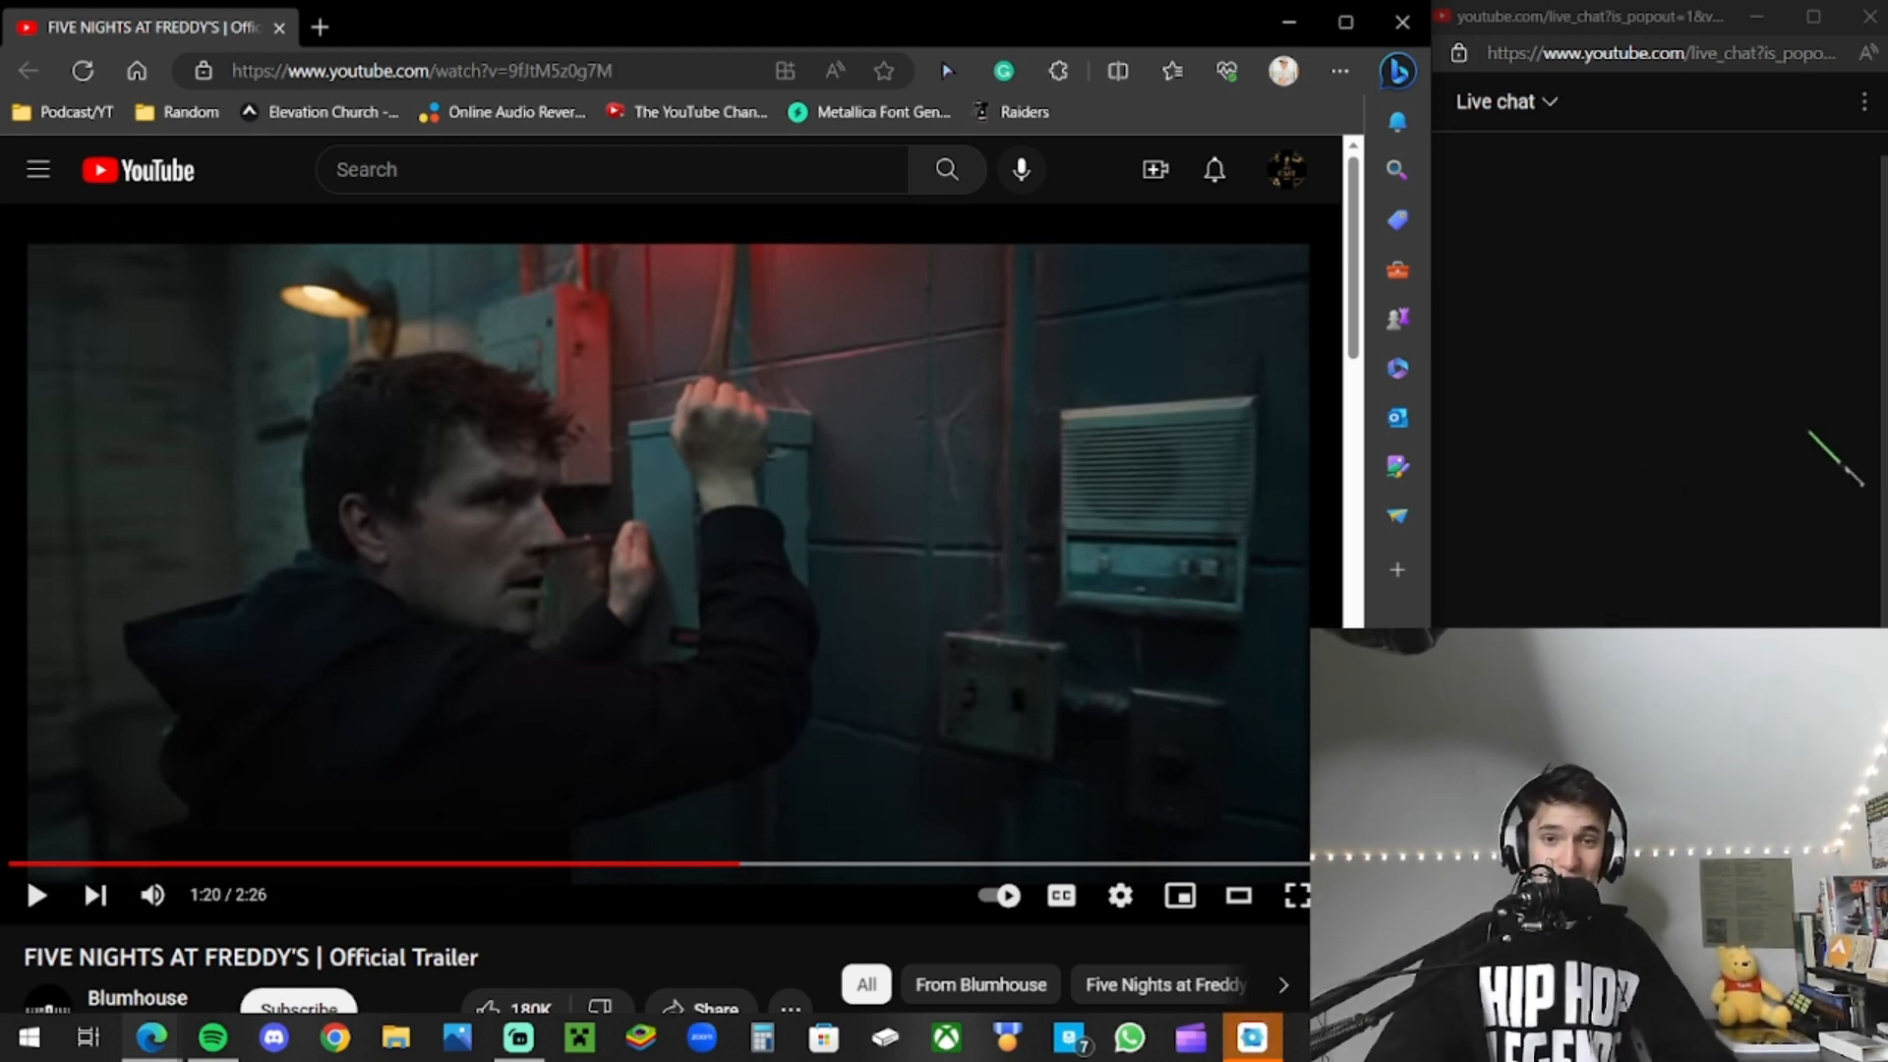
pyautogui.moveTo(666, 243)
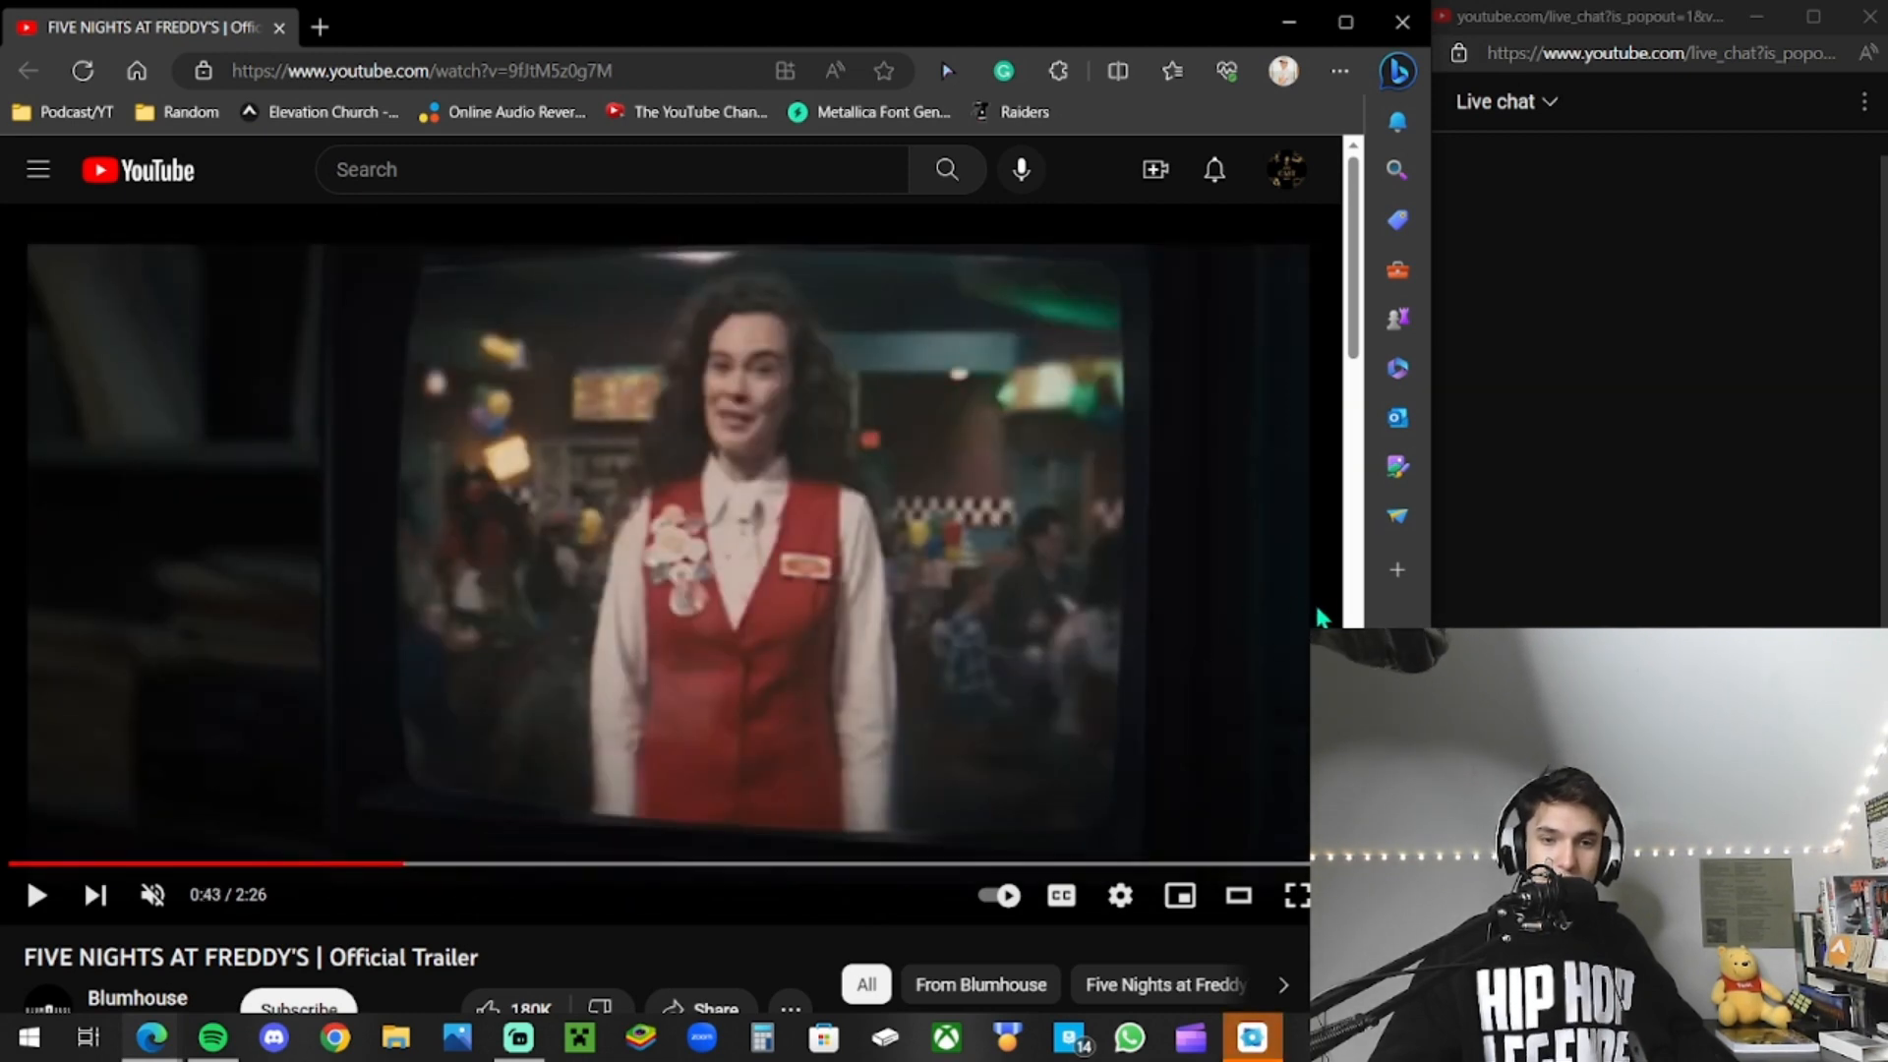
# Step: Resume the muted trailer from 0:43 at the woman in the red vest scene
pyautogui.click(36, 895)
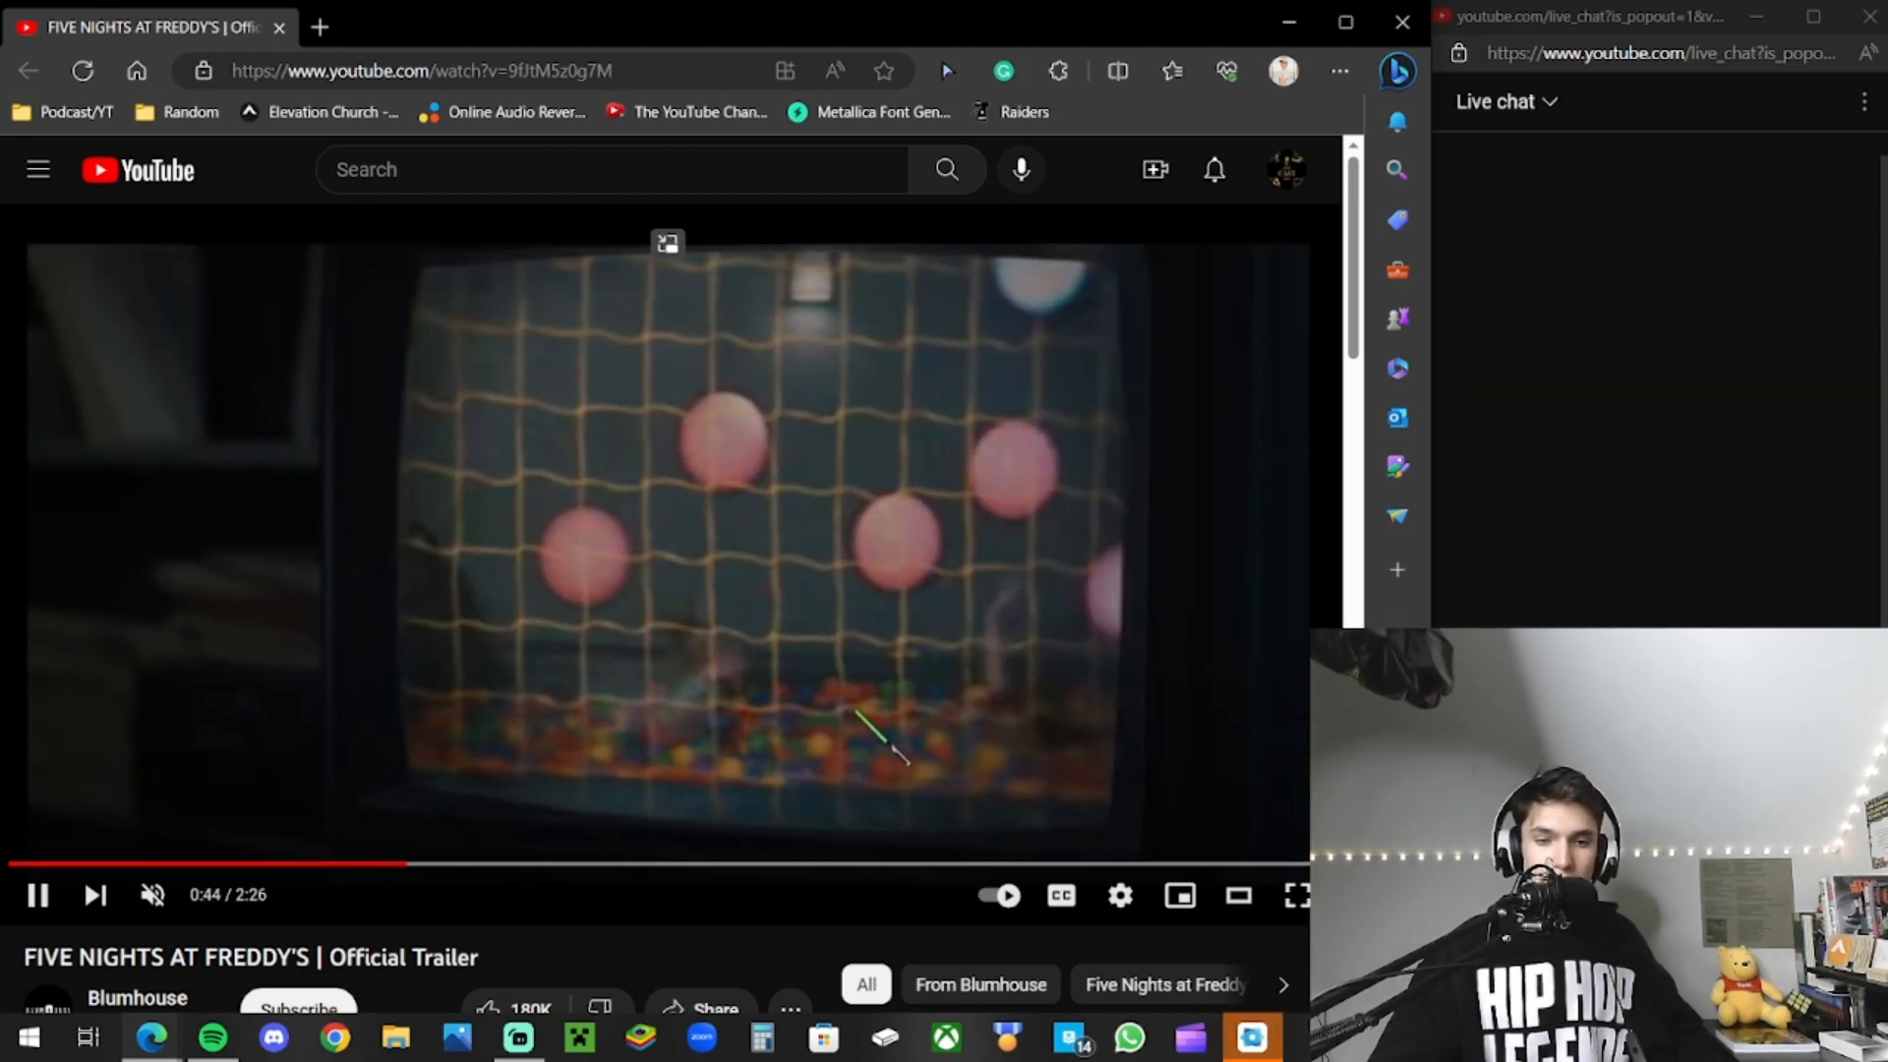